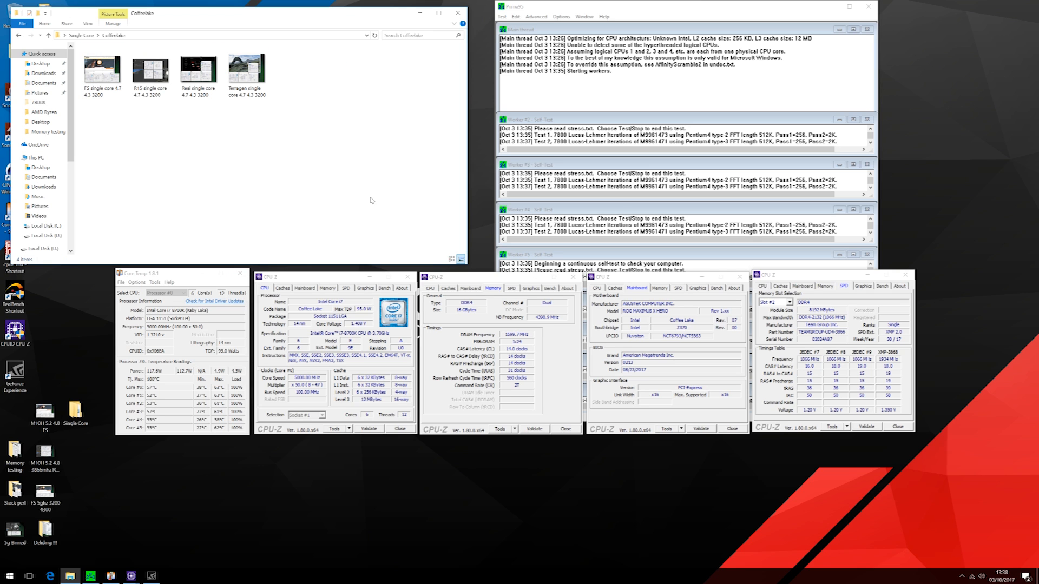
# Step: Open the R15 single-core screenshot from the CoffeeLake folder, showing 271 cb
pyautogui.click(151, 69)
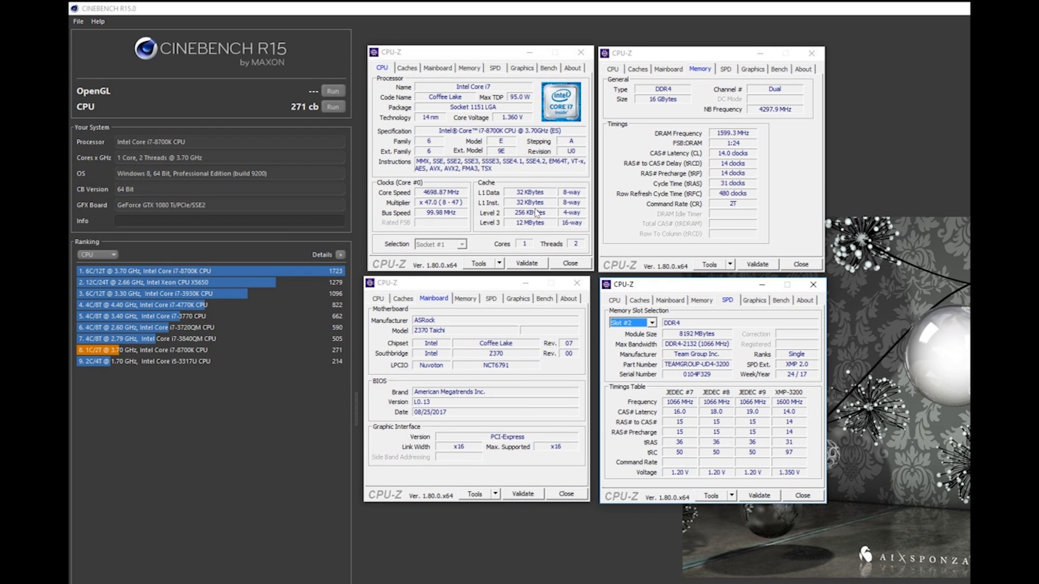
pyautogui.moveTo(728, 144)
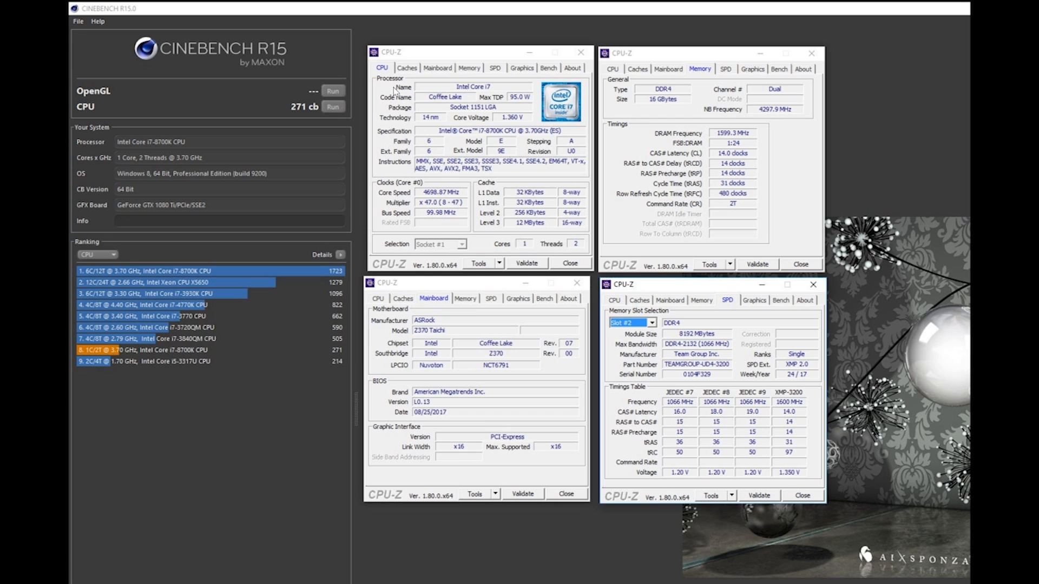
pyautogui.moveTo(313, 123)
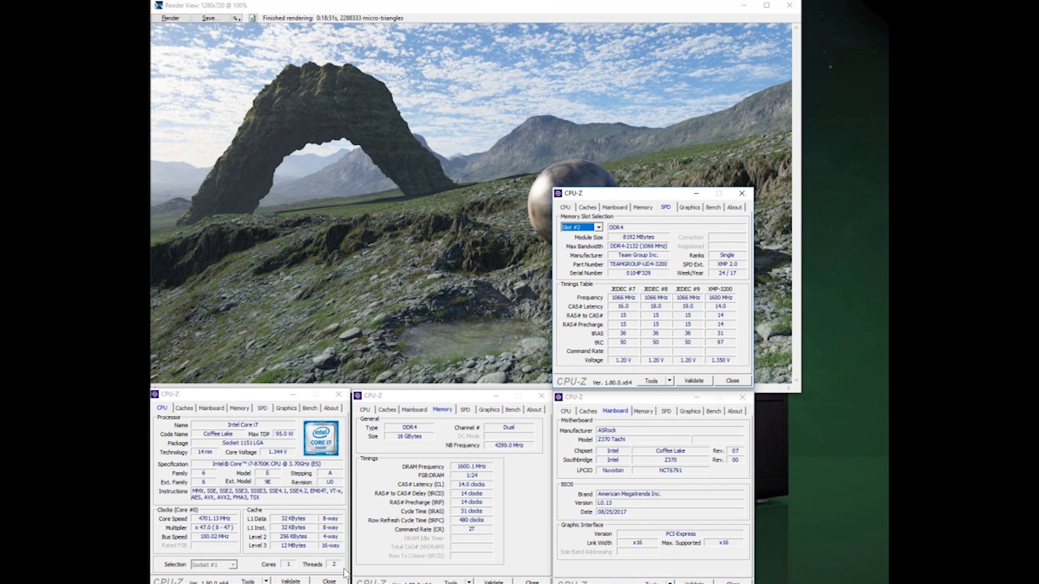
pyautogui.moveTo(303, 441)
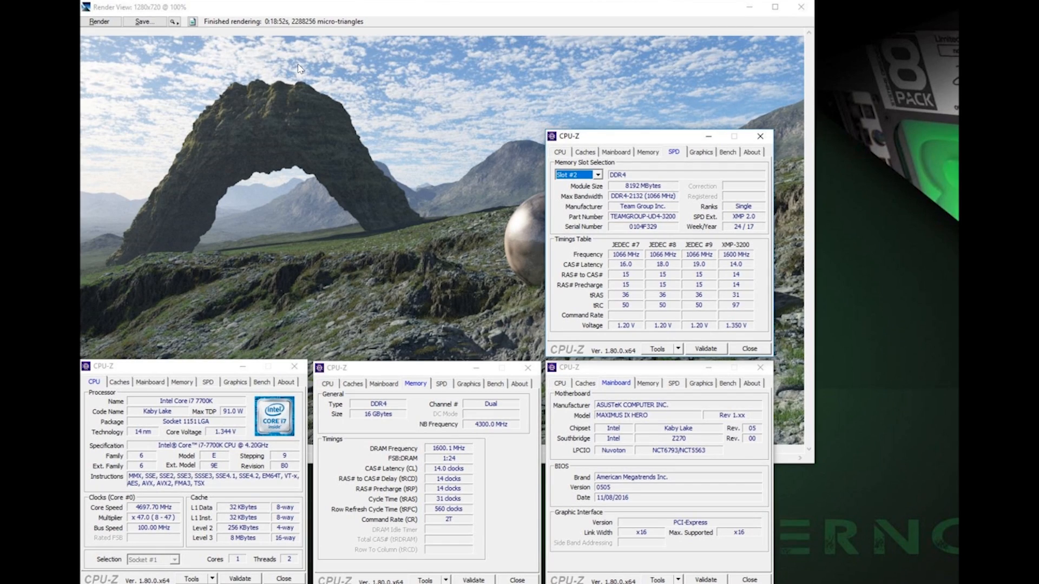
pyautogui.moveTo(283, 35)
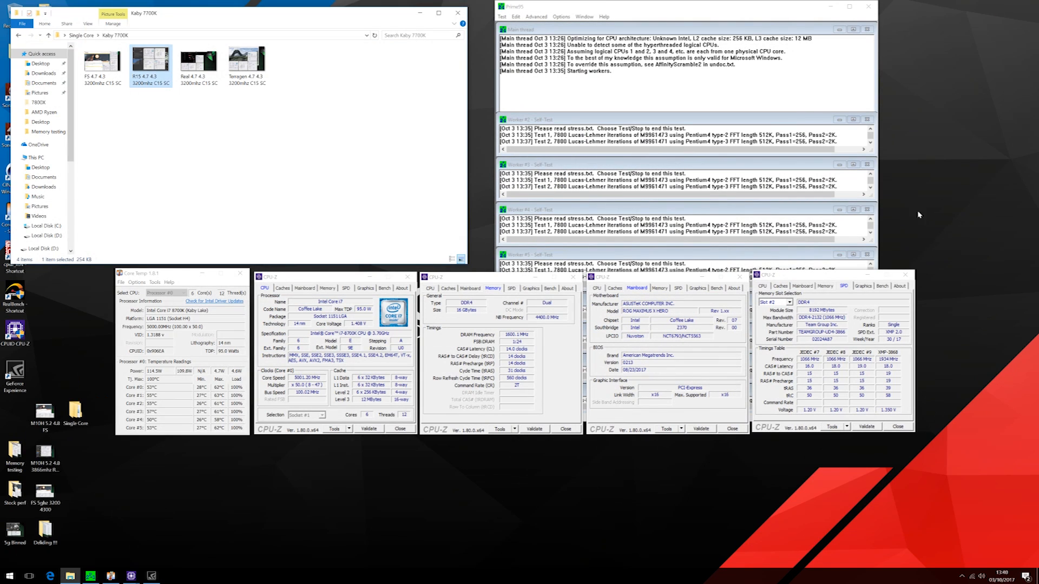
pyautogui.click(457, 12)
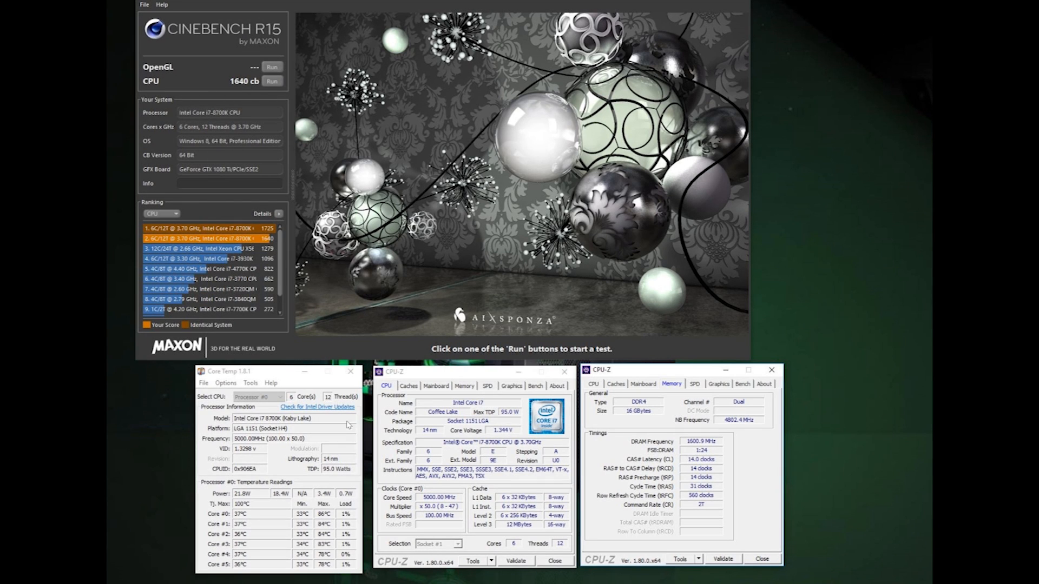
pyautogui.moveTo(530, 474)
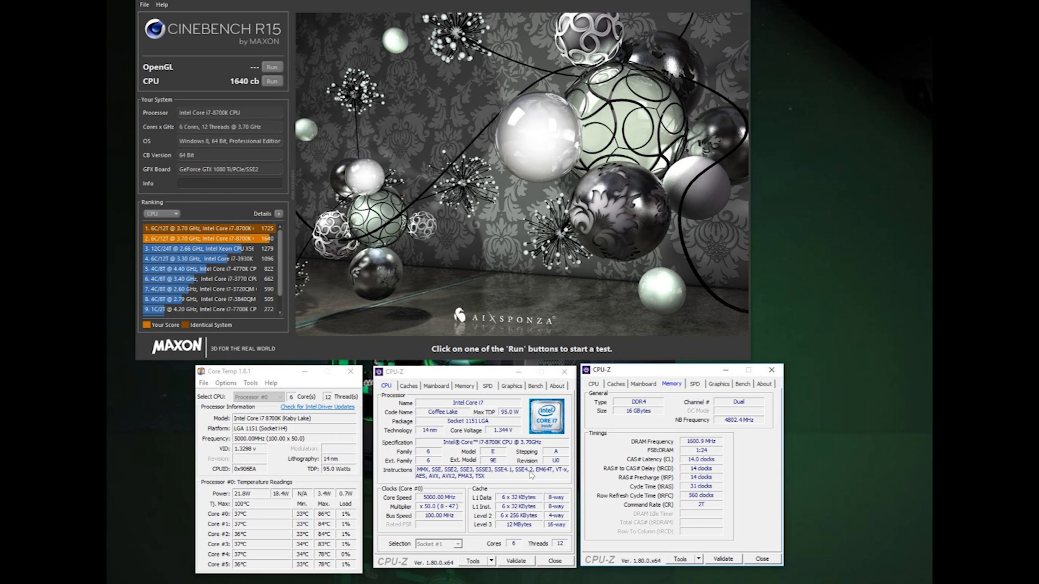
pyautogui.moveTo(826, 430)
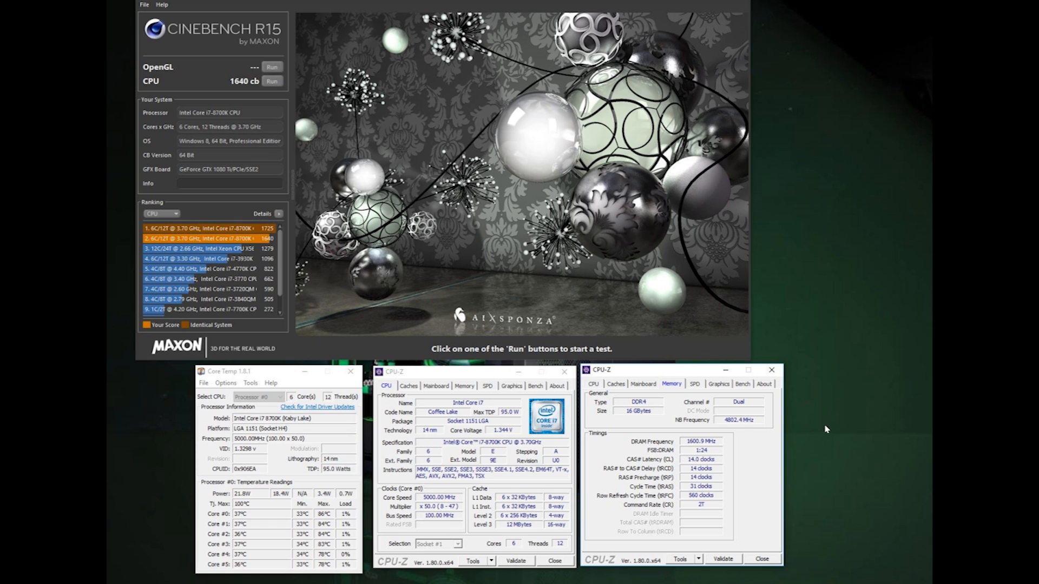
pyautogui.moveTo(272, 122)
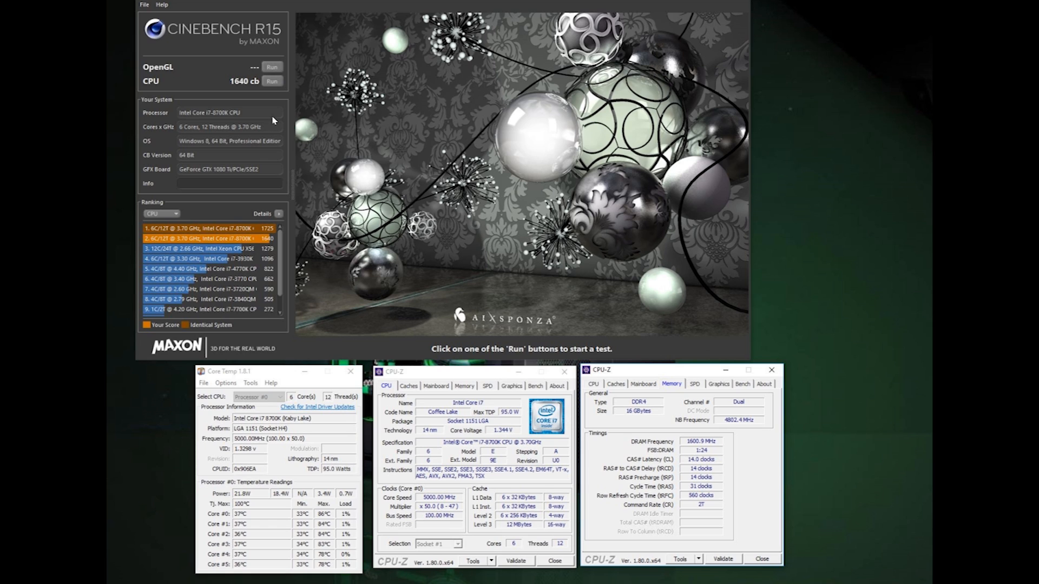
pyautogui.moveTo(243, 78)
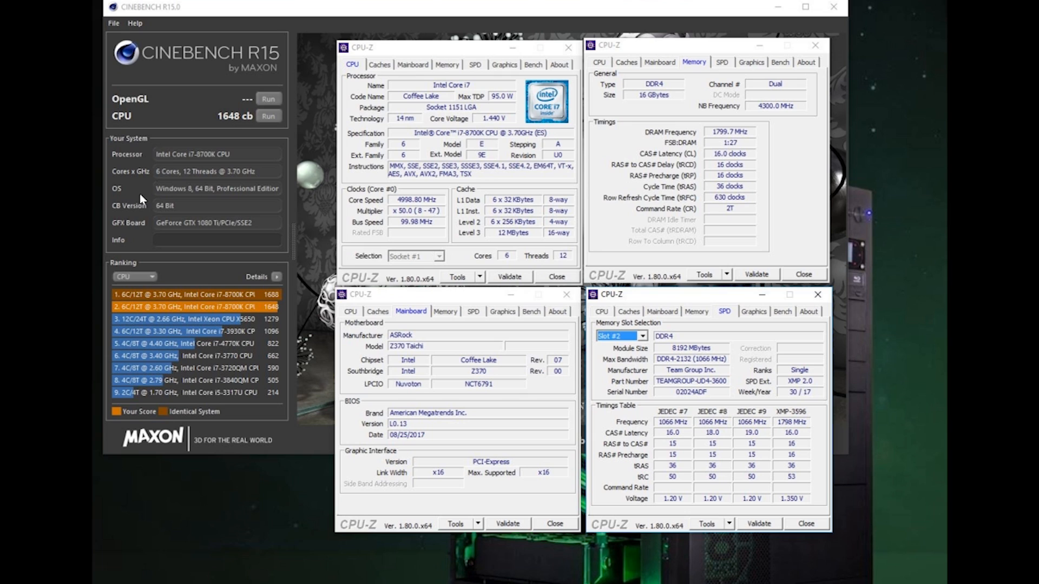
pyautogui.moveTo(240, 149)
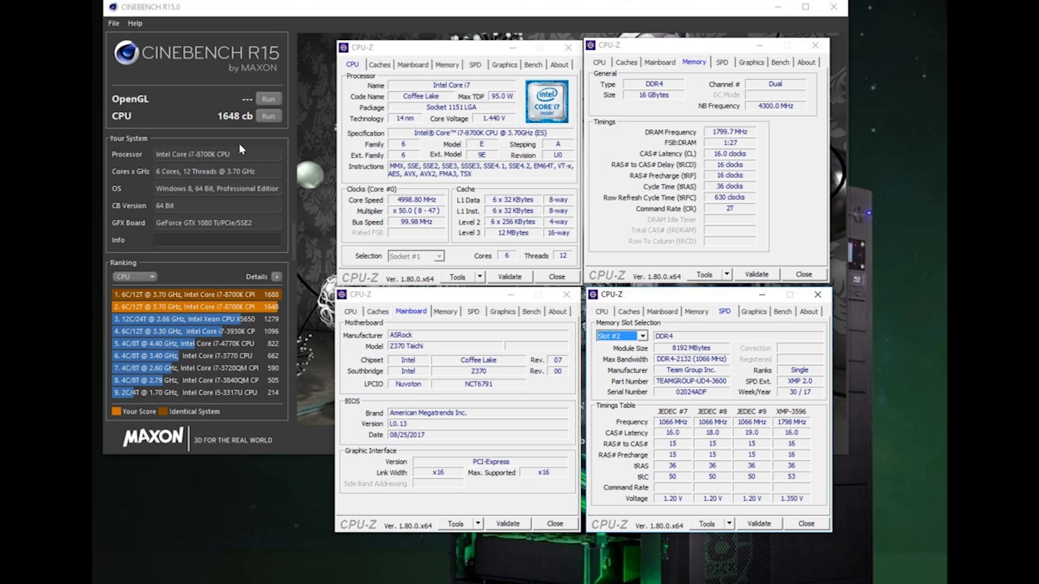
pyautogui.moveTo(241, 148)
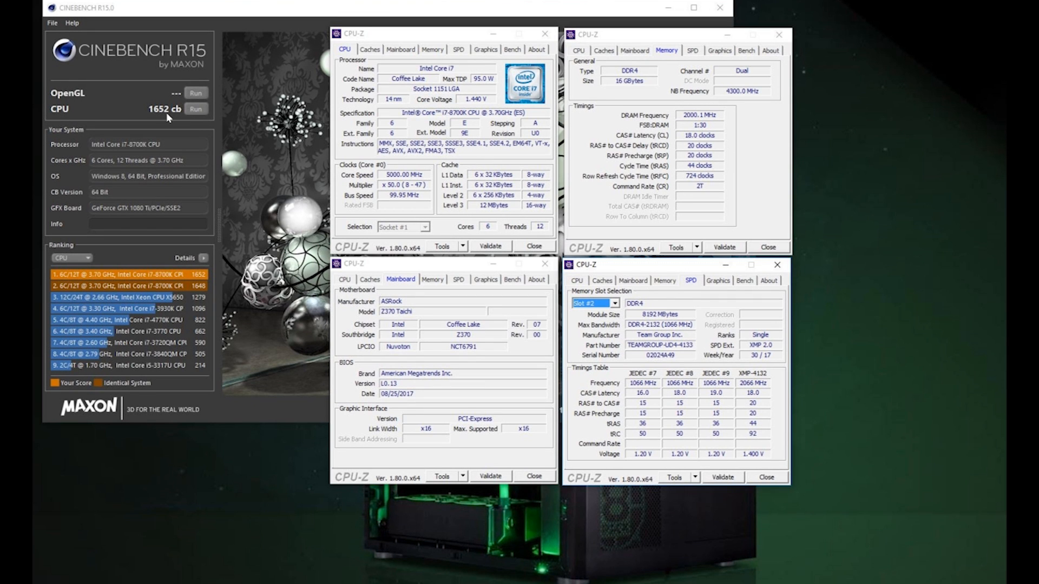
pyautogui.moveTo(259, 96)
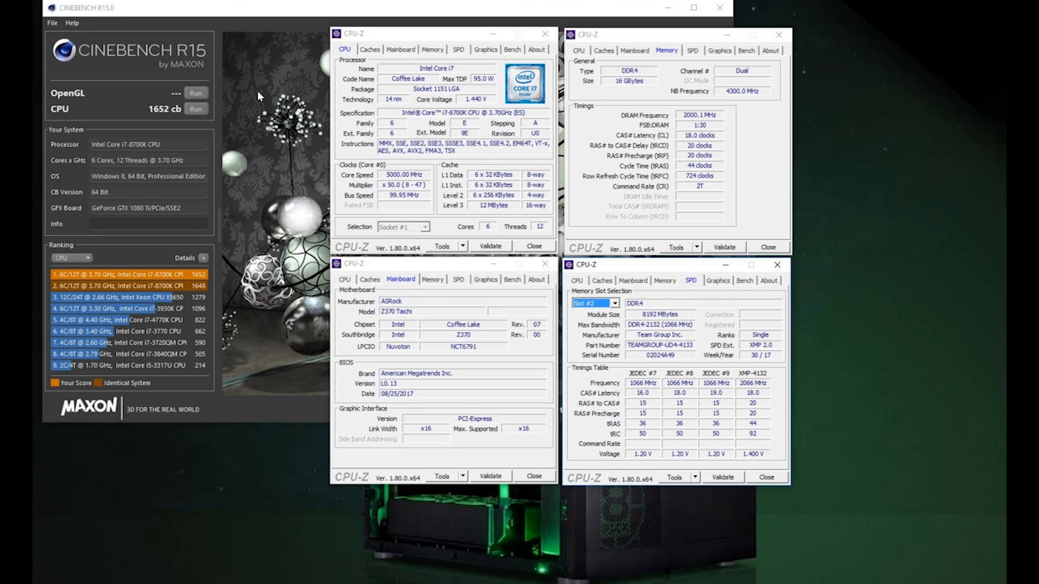